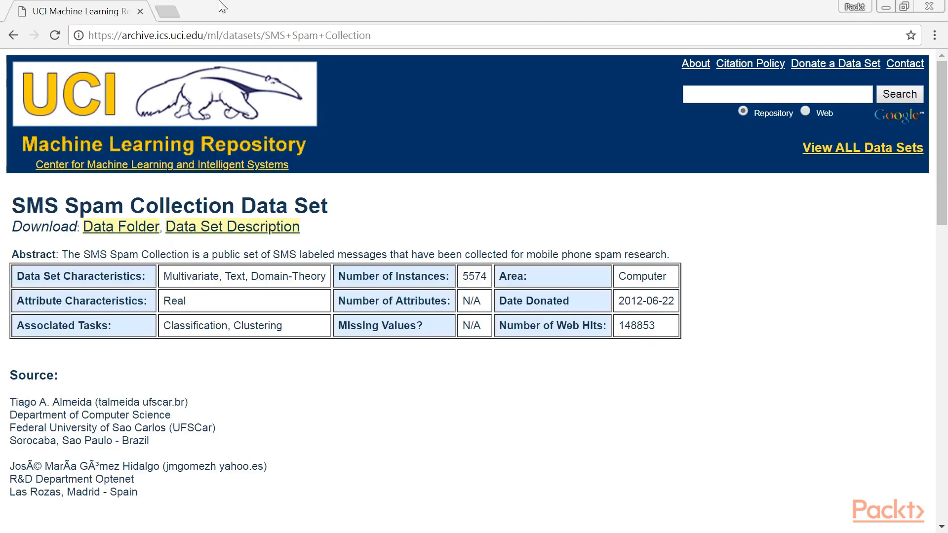
mouse_move(599, 344)
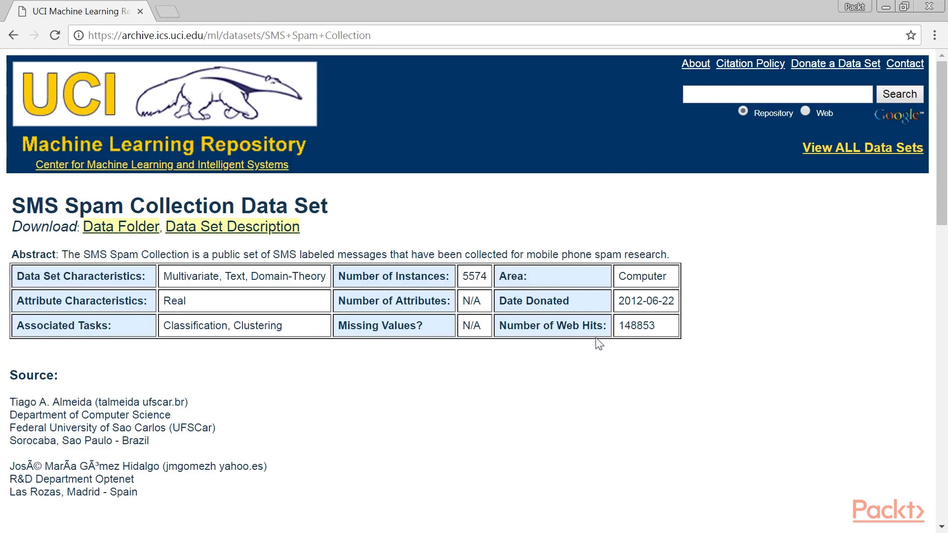
mouse_move(610, 358)
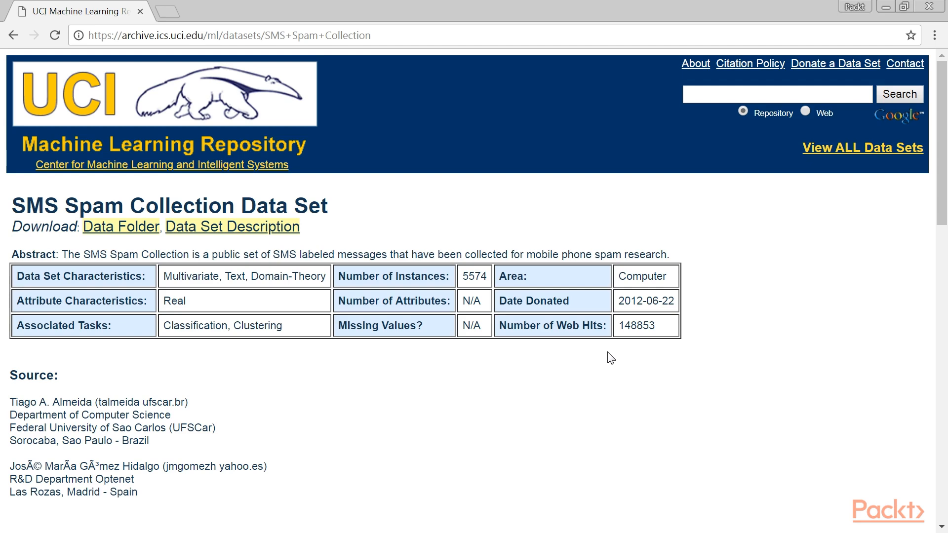
mouse_move(634, 368)
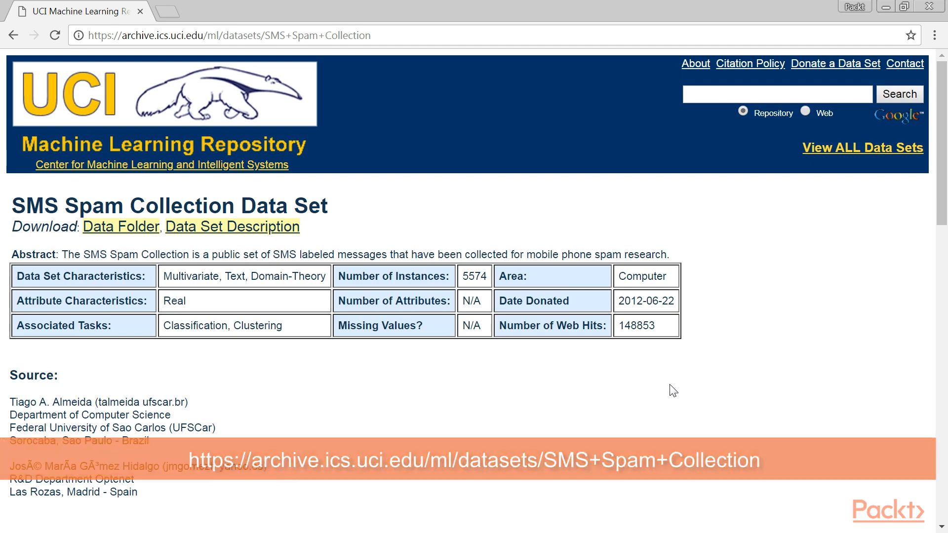
- Scroll the UCI SMS Spam Collection page to its citation section, then switch to the notebook
scroll(down, 3)
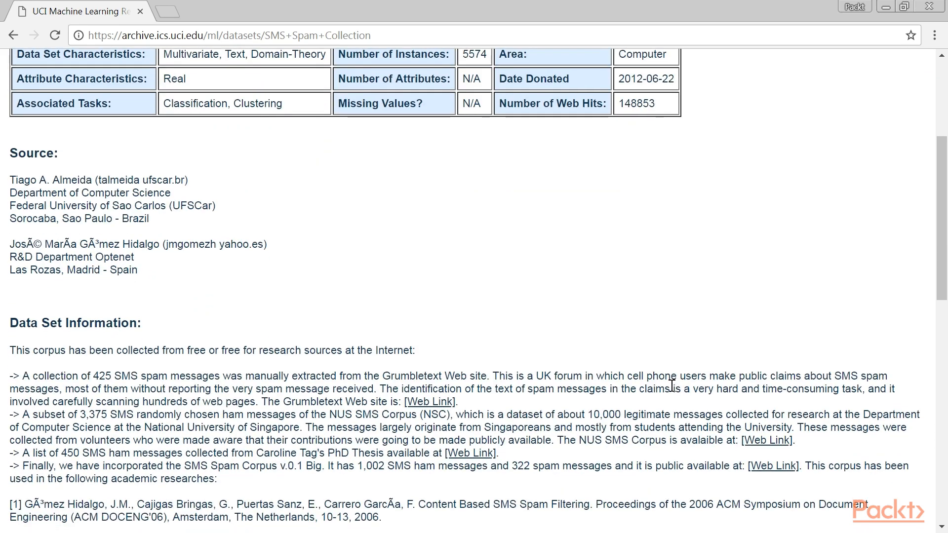
scroll(down, 3)
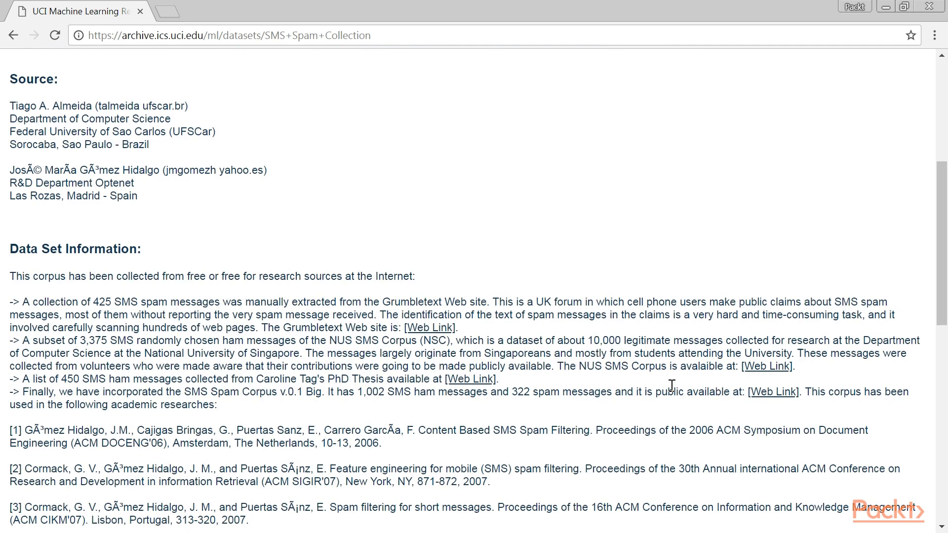
scroll(down, 3)
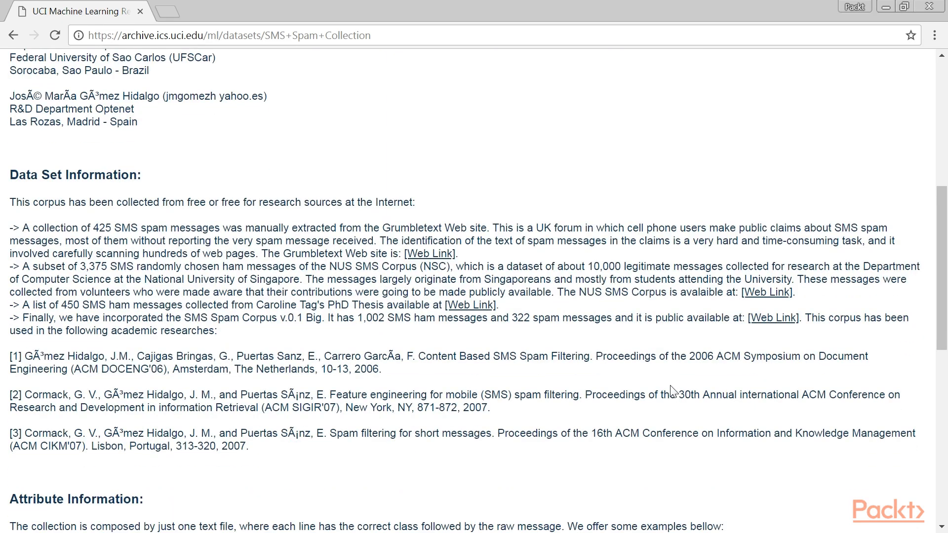
scroll(down, 3)
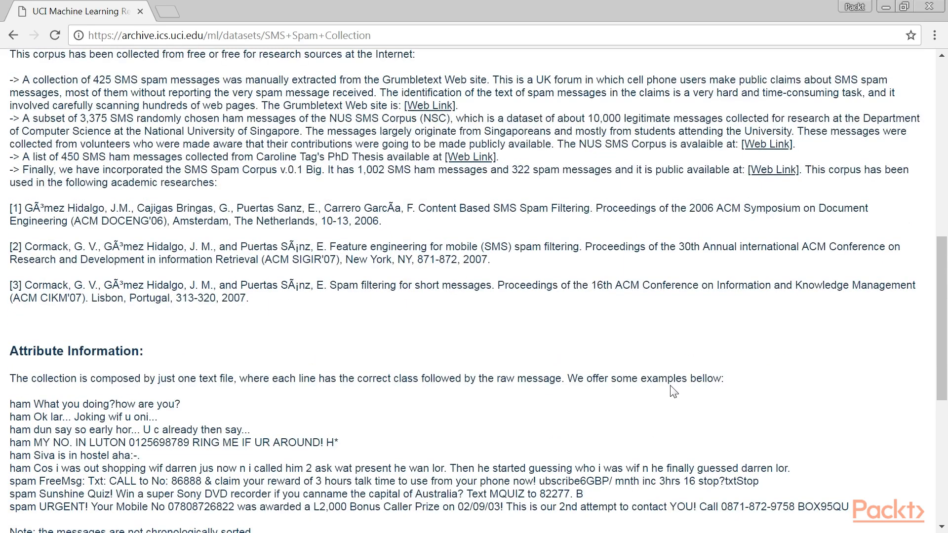
scroll(down, 3)
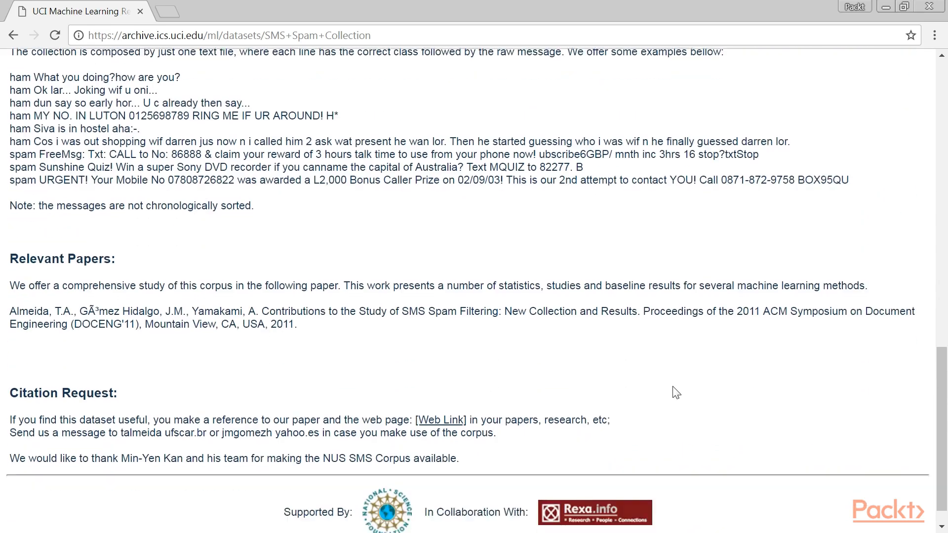
click(217, 12)
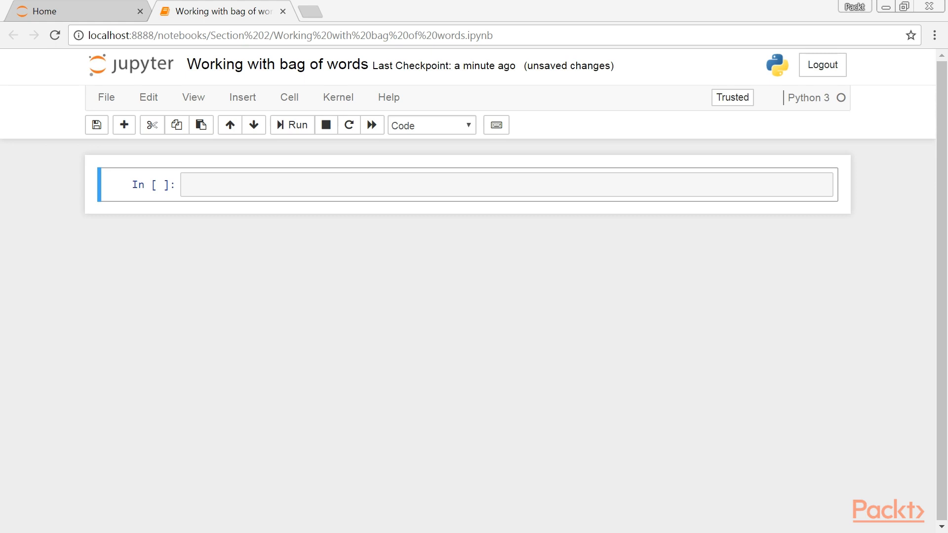
- Add the tensorflow import cell and review the CSV-read and zip-download branches of data loading
text(import tensorflow as tf)
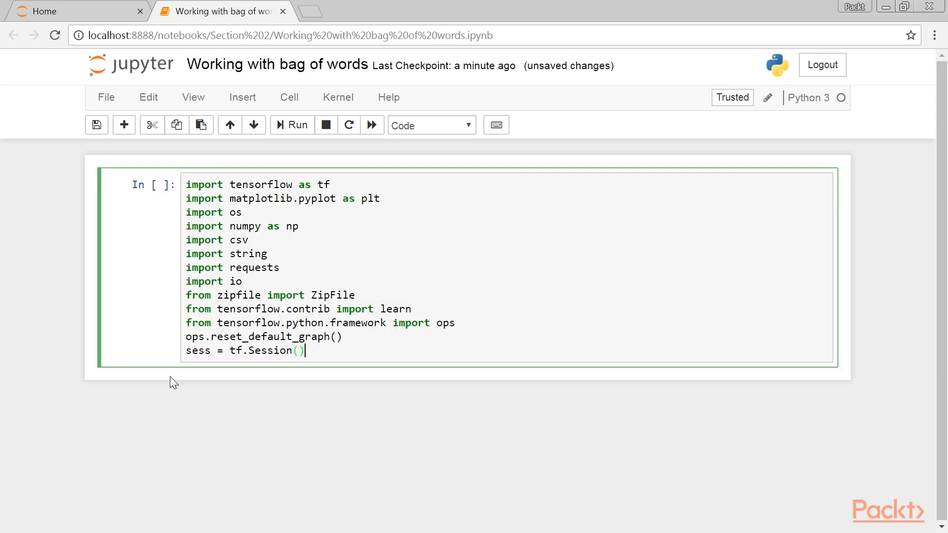
drag(187, 185, 455, 322)
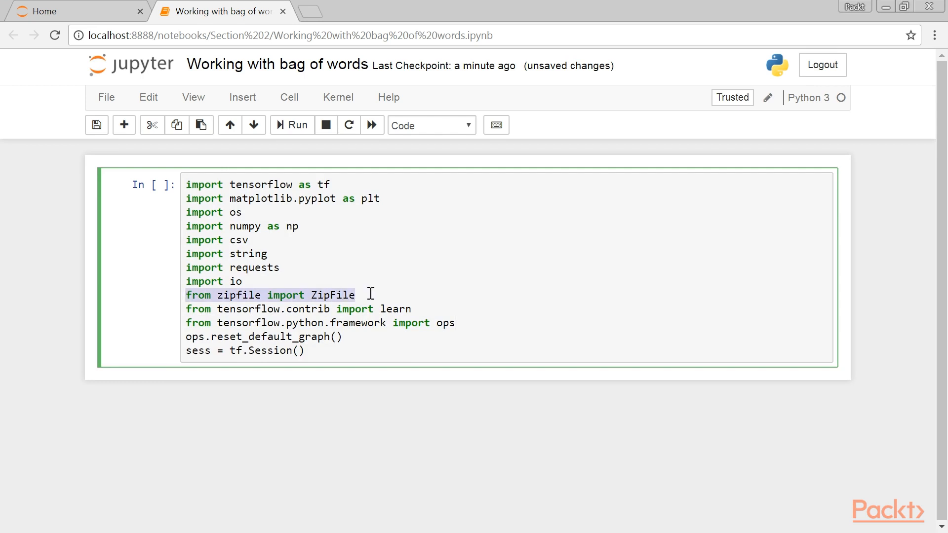
mouse_move(386, 292)
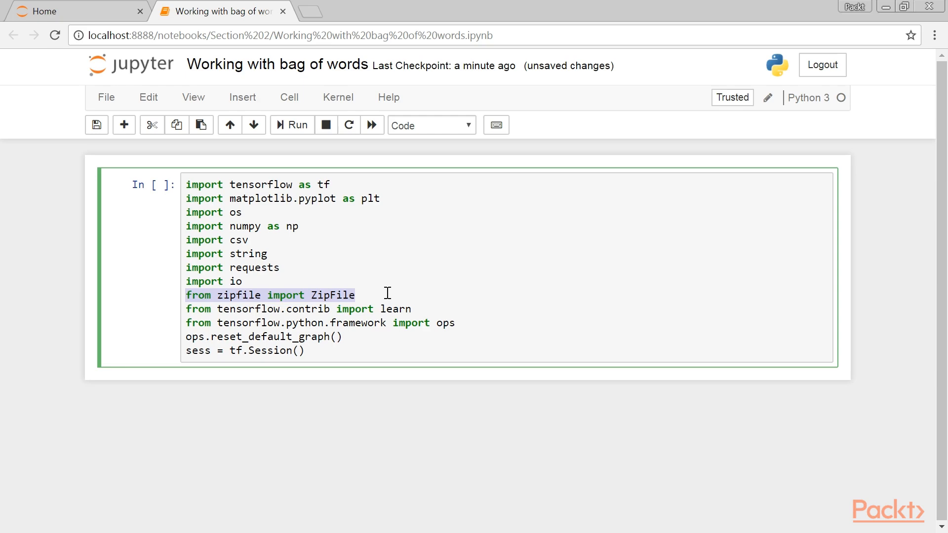
click(292, 124)
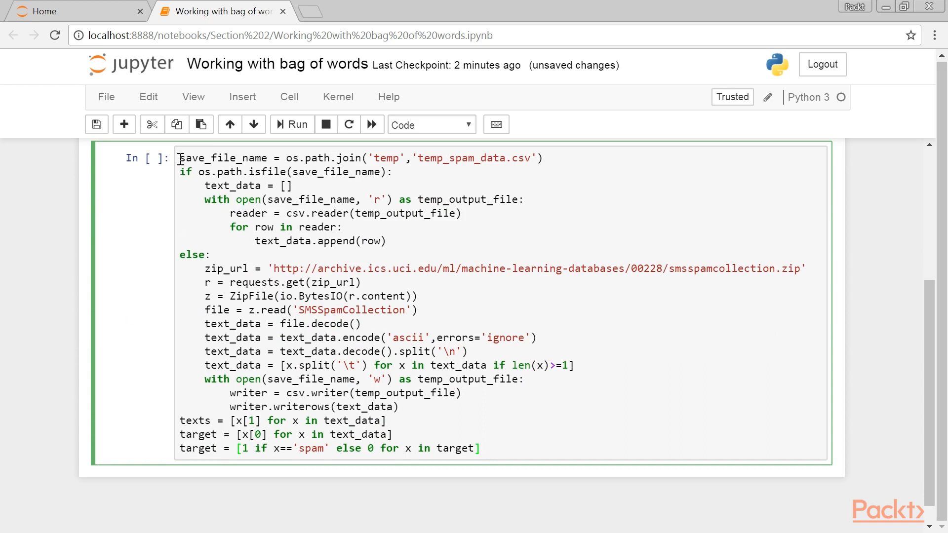
drag(180, 158, 387, 241)
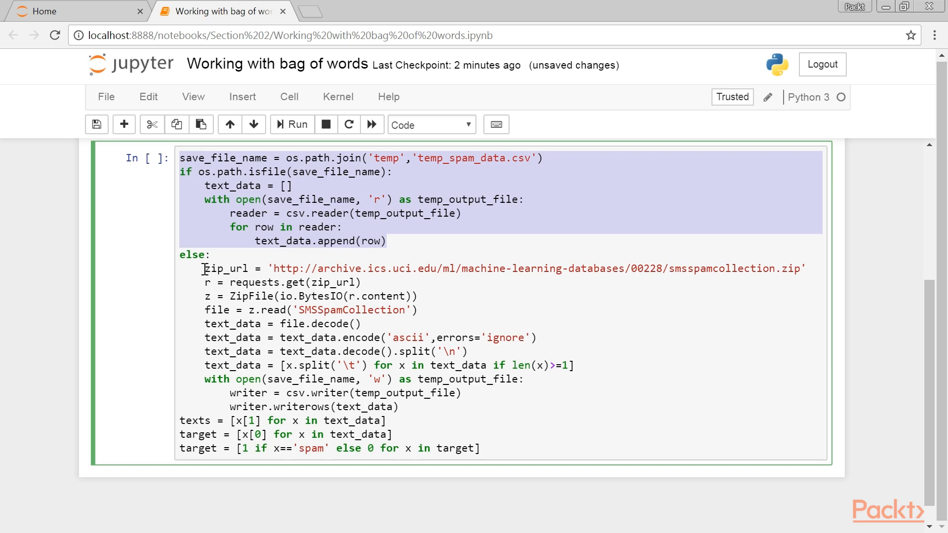
drag(203, 269, 400, 406)
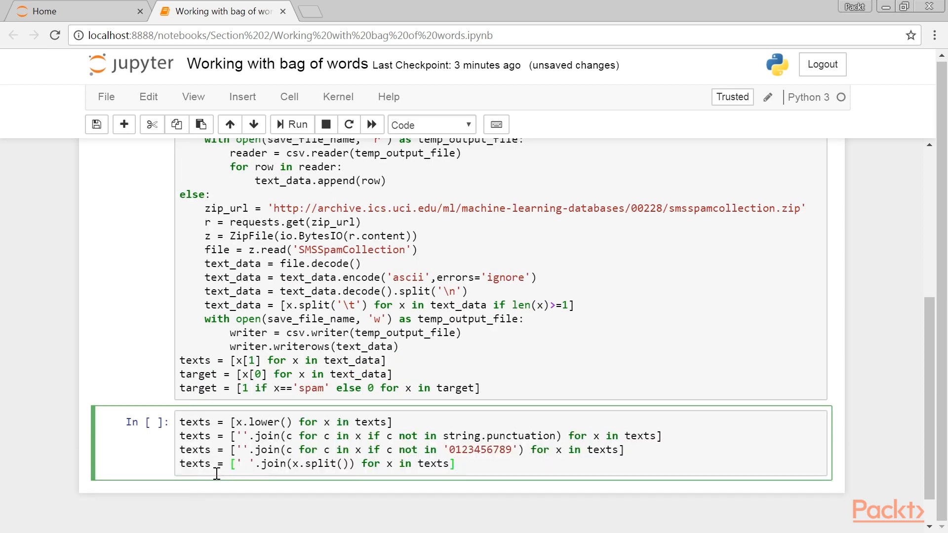
- Fit a VocabularyProcessor with sentence_size and min_frequency on the texts
scroll(down, 3)
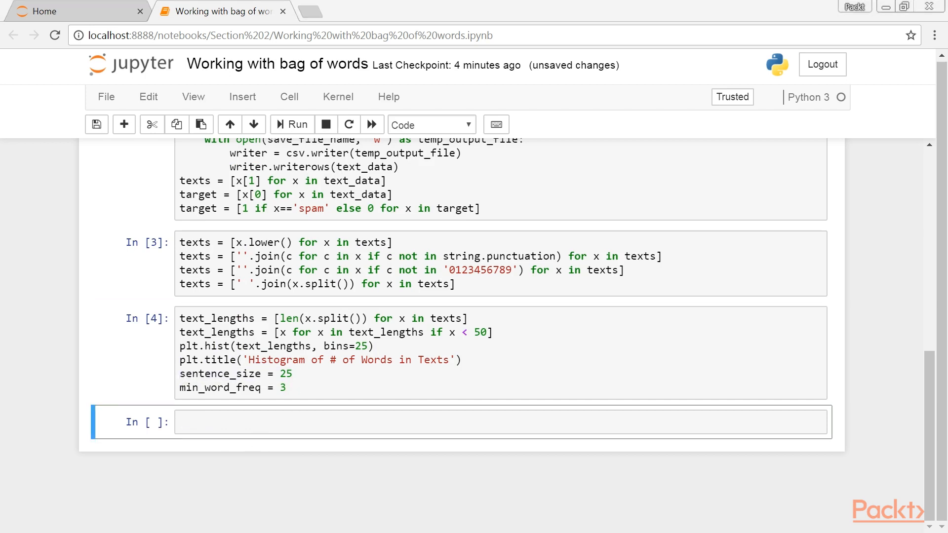
text(vocab_processor = learn.preprocessing.VocabularyProcessor(sentence_size, min_frequency=min_word_freq))
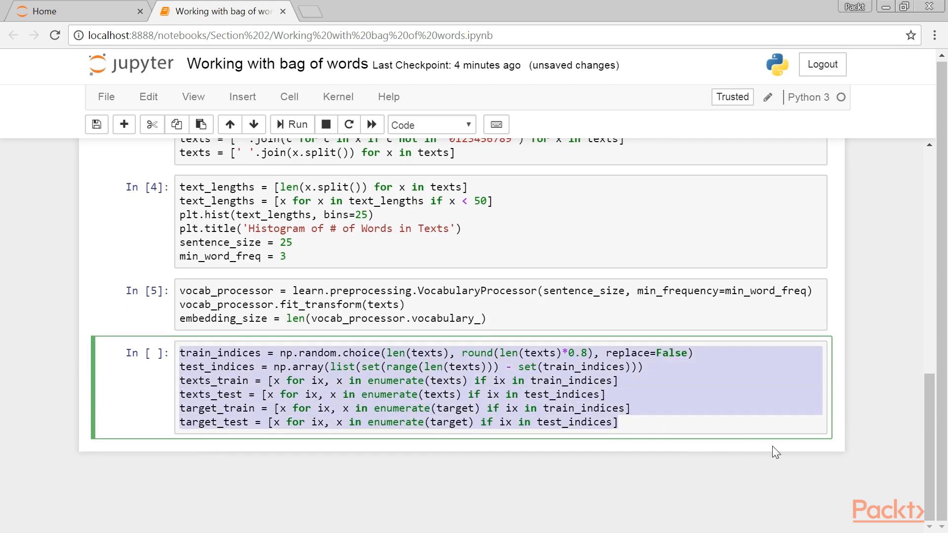
- Run the train-test split and review the identity_mat cell with its embedding_size argument
key(Shift+Enter)
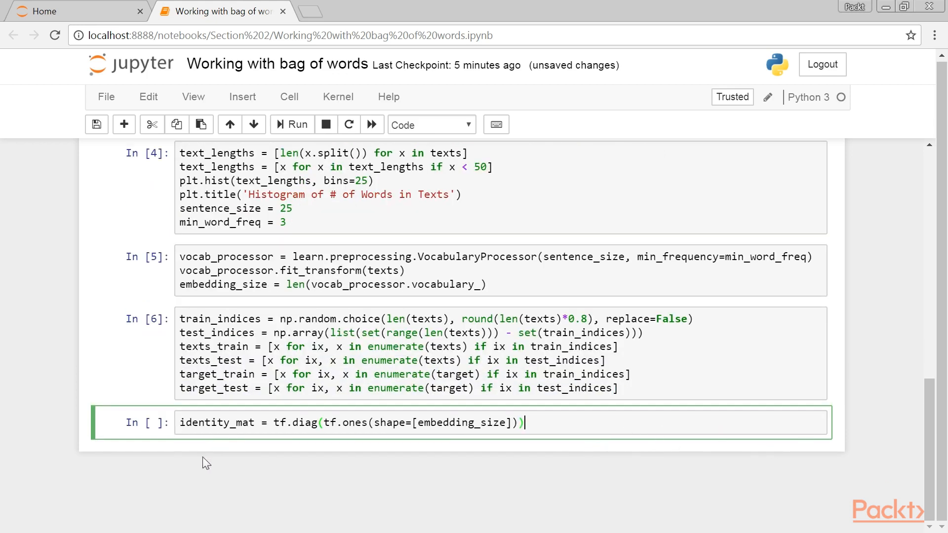
triple_click(346, 422)
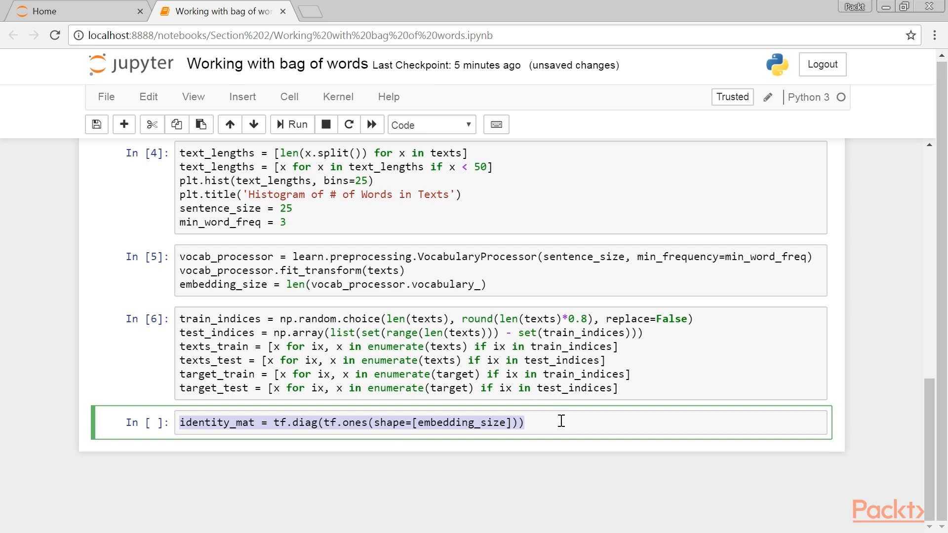
double_click(462, 423)
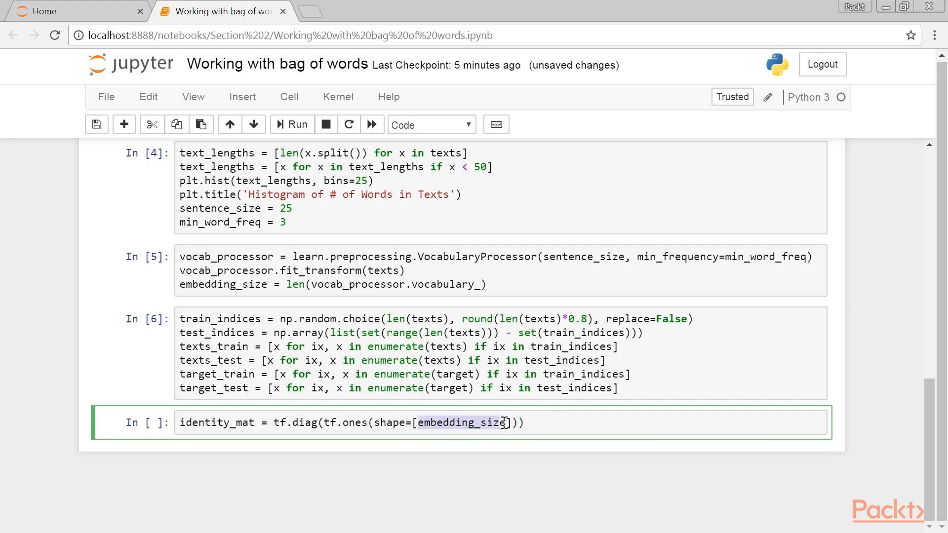
double_click(217, 423)
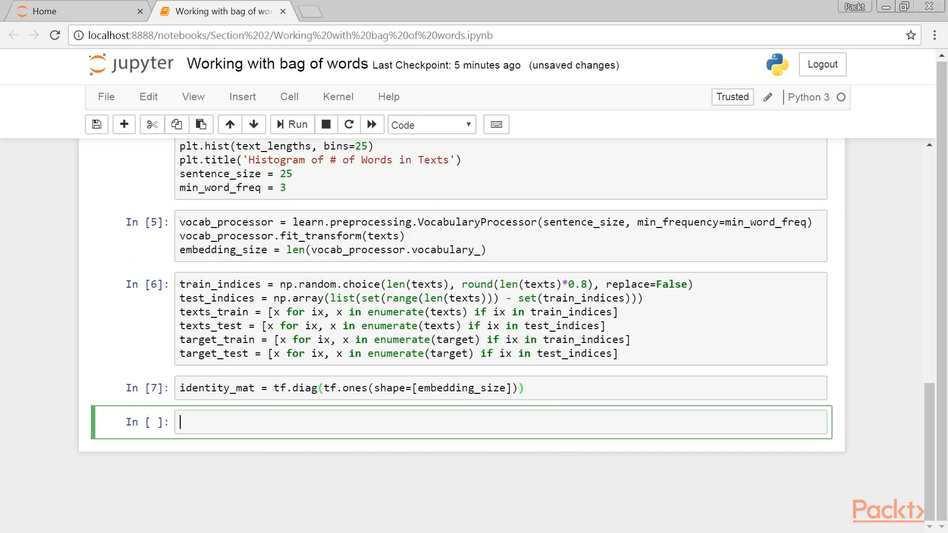
- Define A as a random_normal Variable of shape [embedding_size,1], with int32 x_data and y_target placeholders
text(A = tf.Variable(tf.random_normal(shape=[embedding_size,1])))
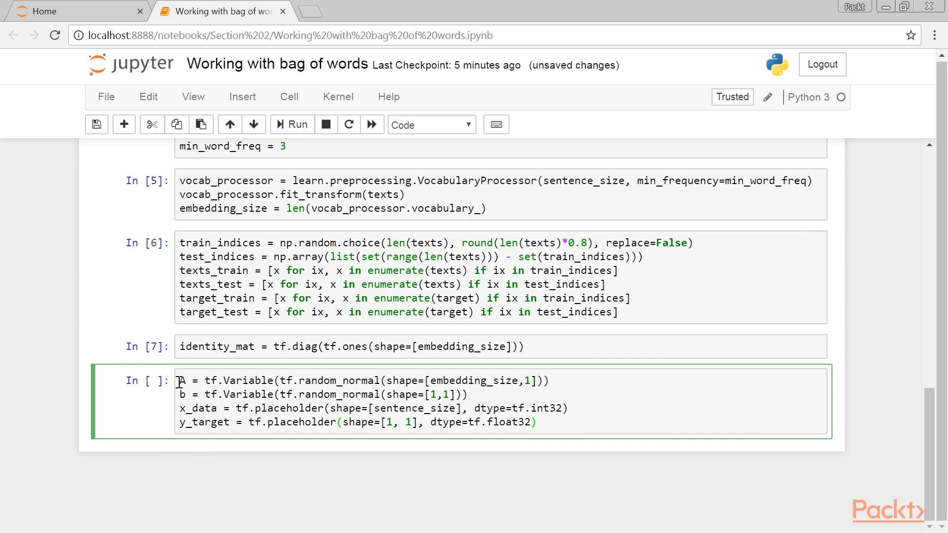
drag(180, 380, 467, 394)
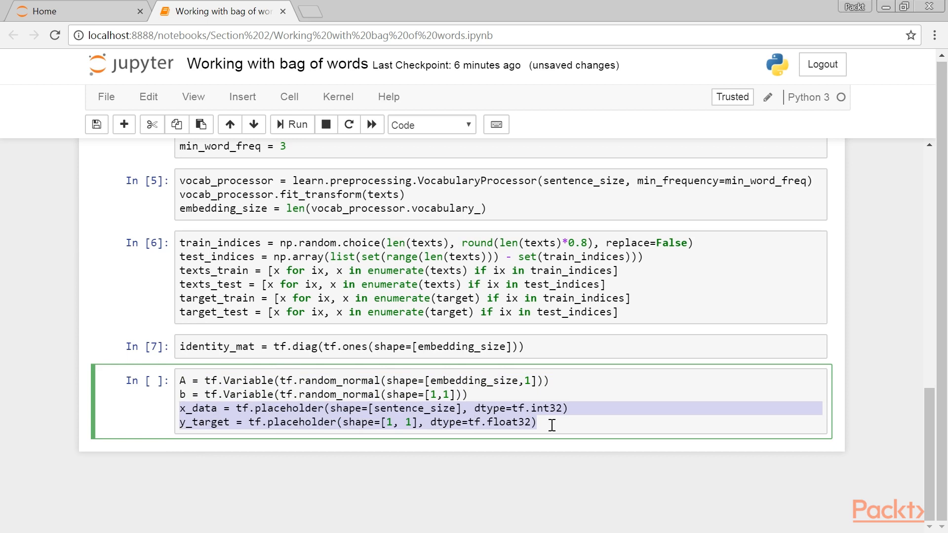
click(549, 423)
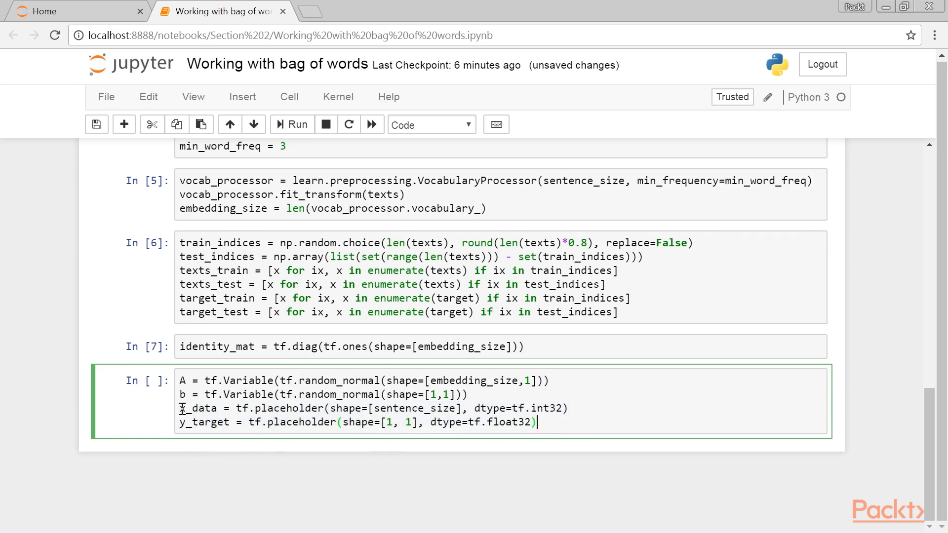
drag(181, 408, 572, 408)
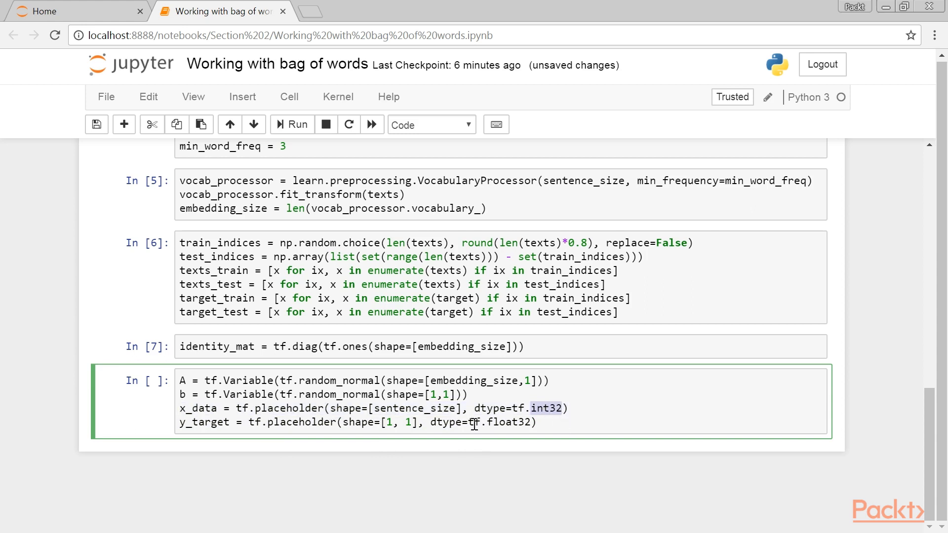
mouse_move(476, 458)
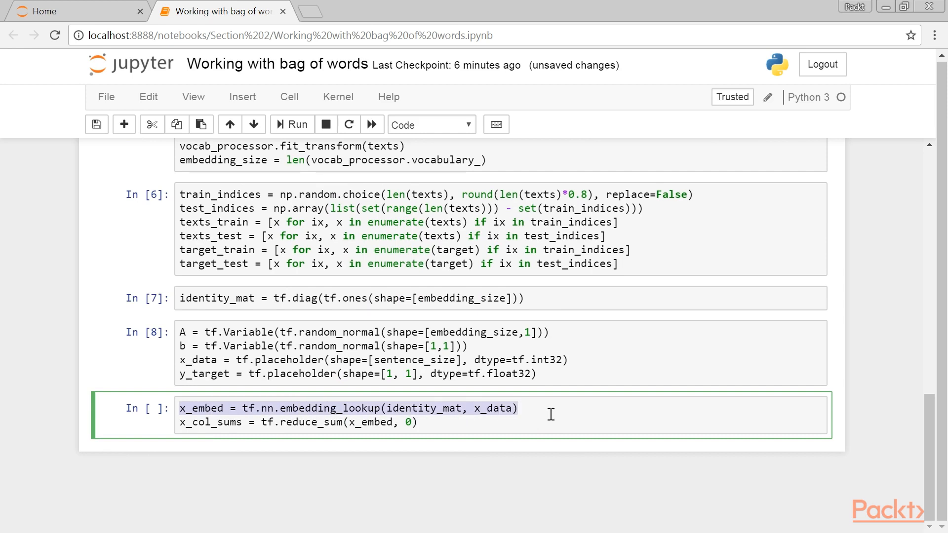
- Add x_col_sums_2D via tf.expand_dims(x_col_sums, 0) and run the loss, optimizer and init cells
double_click(329, 408)
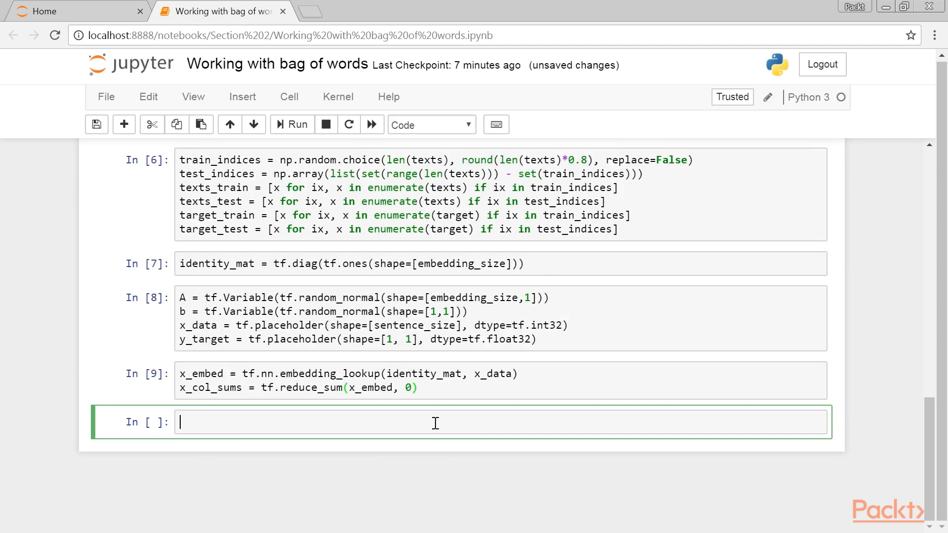
text(x_col_sums_2D = tf.expand_dims(x_col_sums, 0))
text(model_output = tf.add(tf.matmul(x_col_sums_2D, A), b))
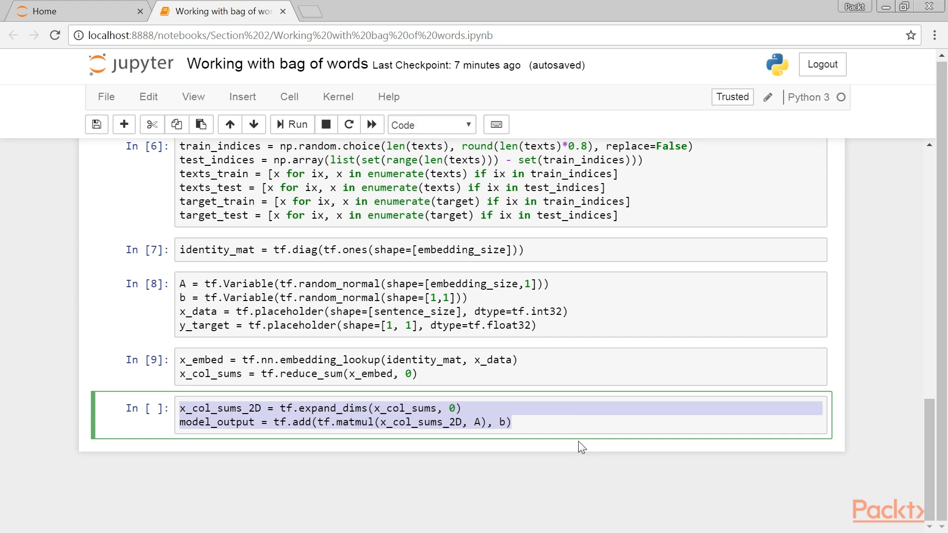
mouse_move(578, 448)
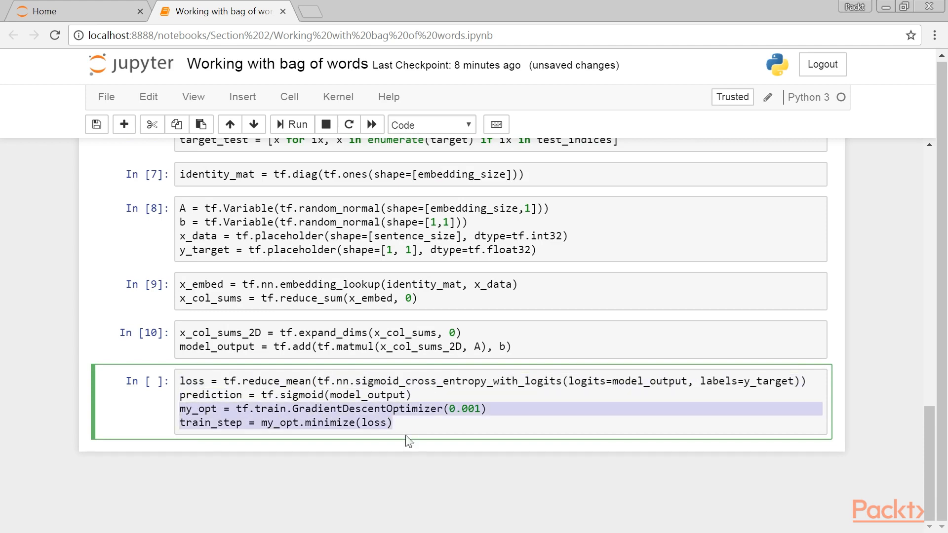
click(396, 423)
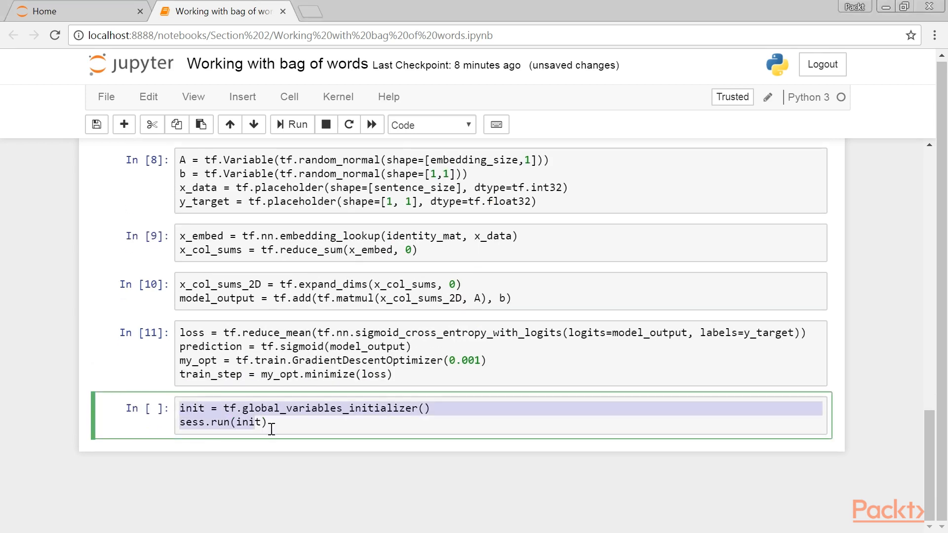
click(269, 423)
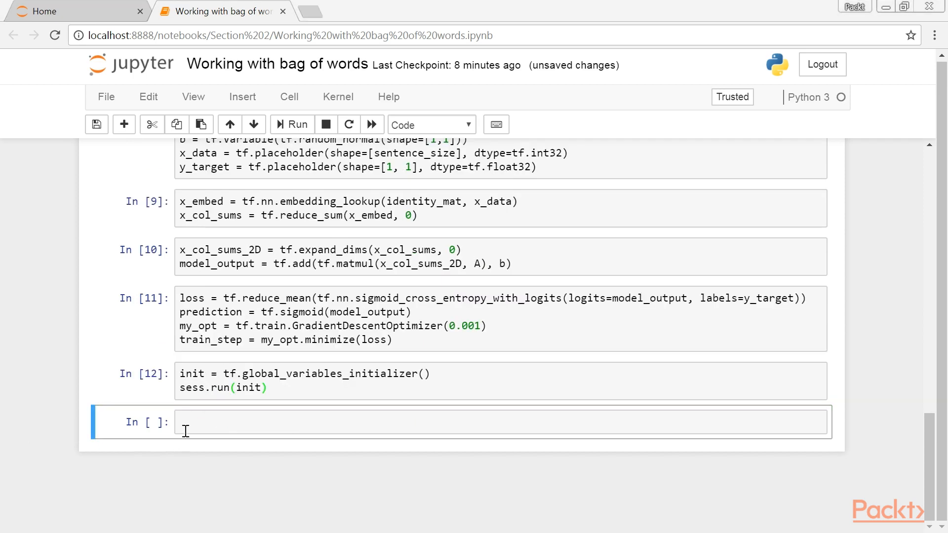
- Run the loop printing 'Starting Training Over {} Sentences.', then begin the test-accuracy cell
text(print('Starting Training Over {} Sentences.'.format(len(texts_train))))
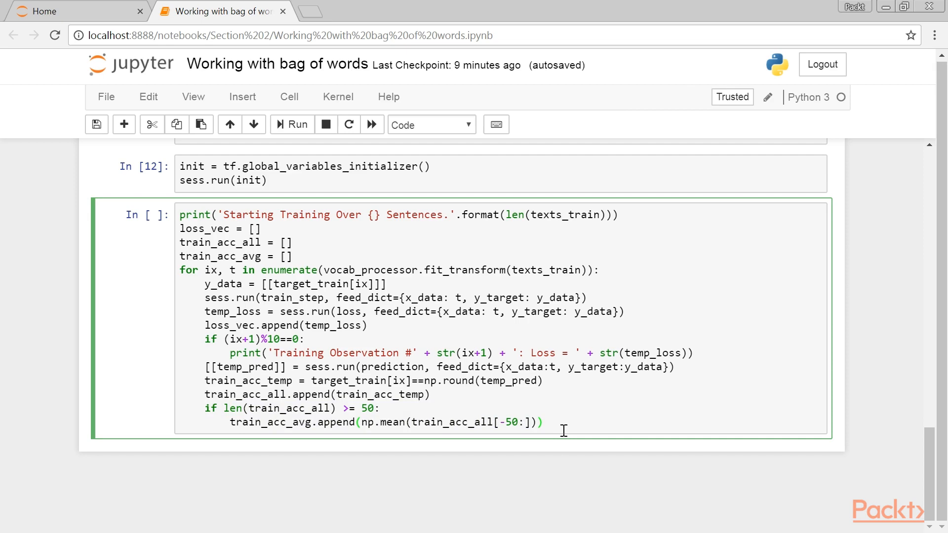
click(291, 124)
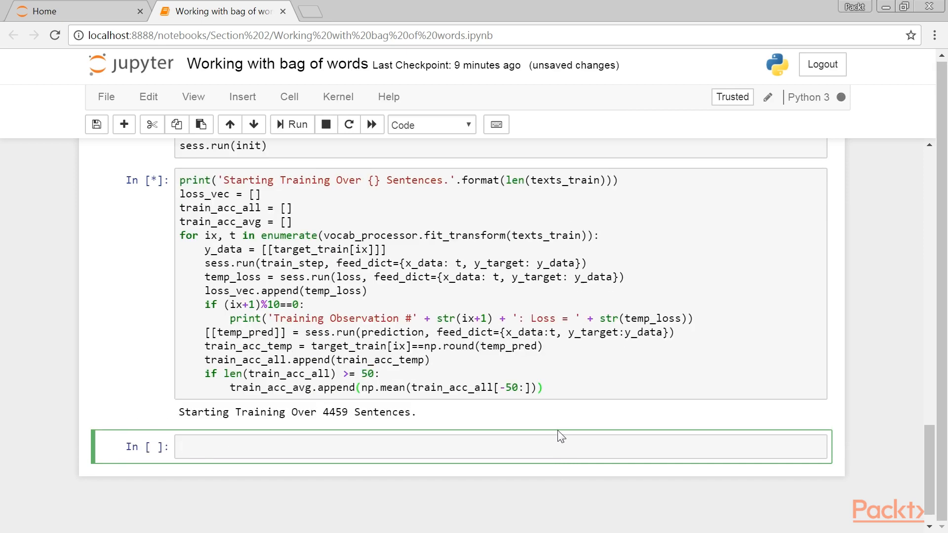
scroll(down, 3)
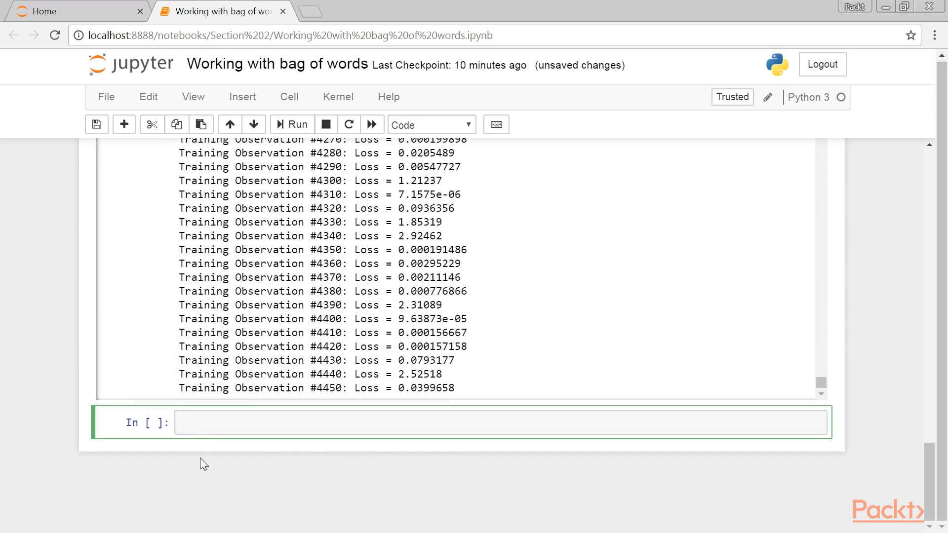
text(Print('Getting Test Set Accuracy For {} Sentences.'.format(len(texts_test))))
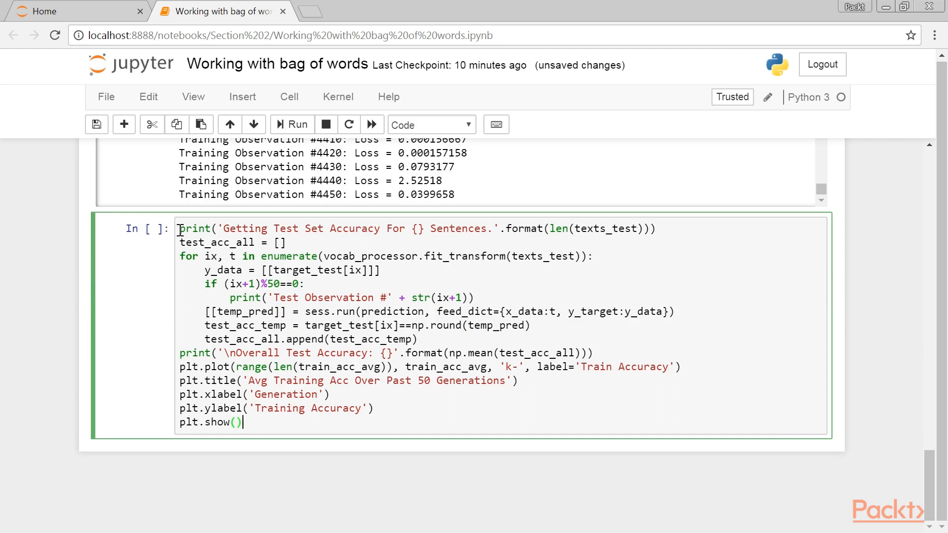
- Run the cell printing 'Getting Test Set Accuracy' over the 1115 test sentences
drag(179, 228, 424, 339)
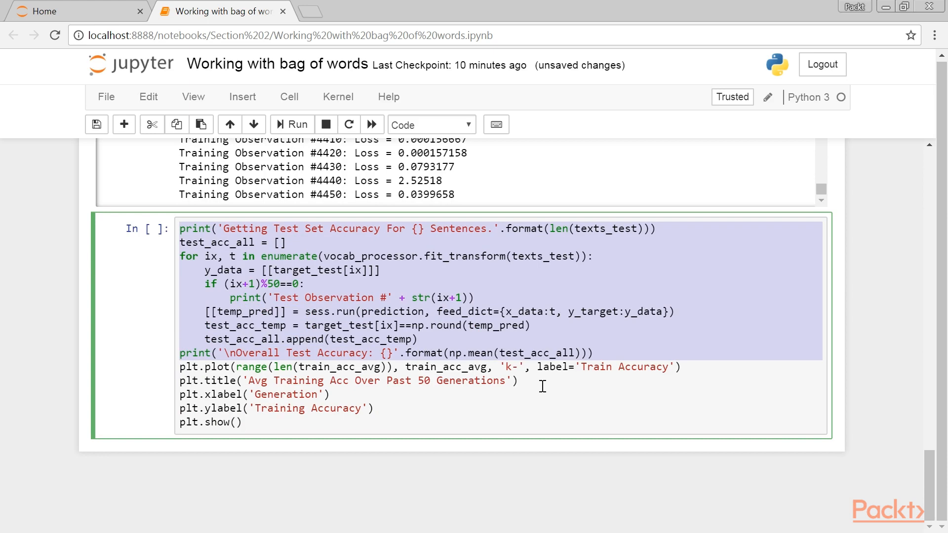
click(292, 124)
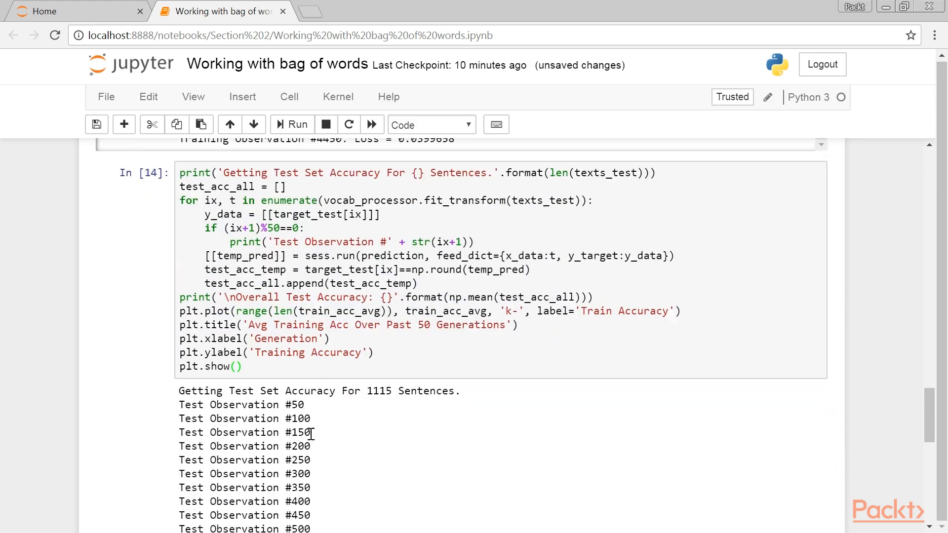